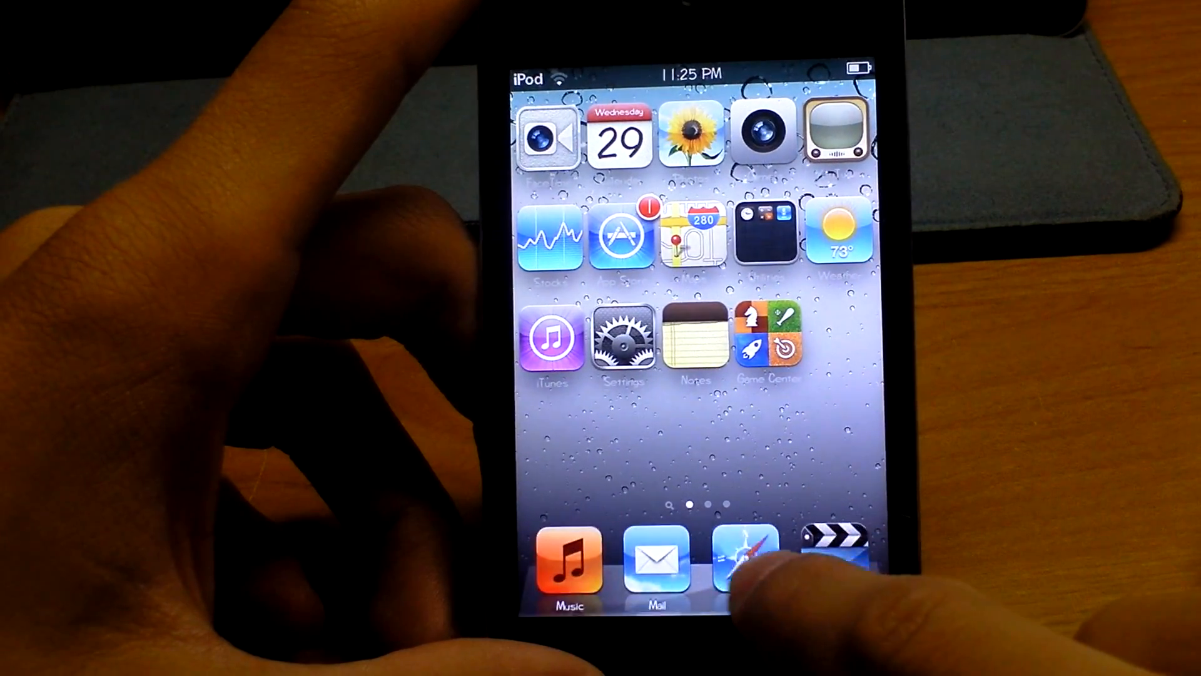
Make the Apple iPod touch page Safari's home page via Set as Home.
{"action": "left_click", "coordinate": [743, 556]}
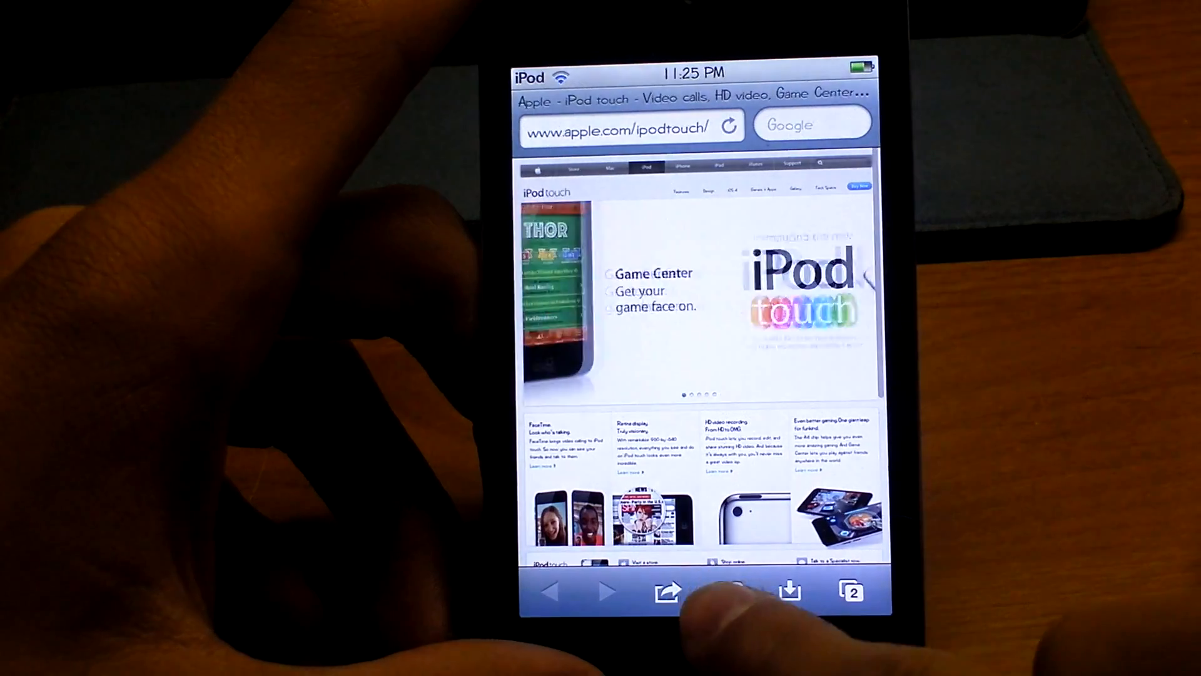
{"action": "left_click", "coordinate": [665, 590]}
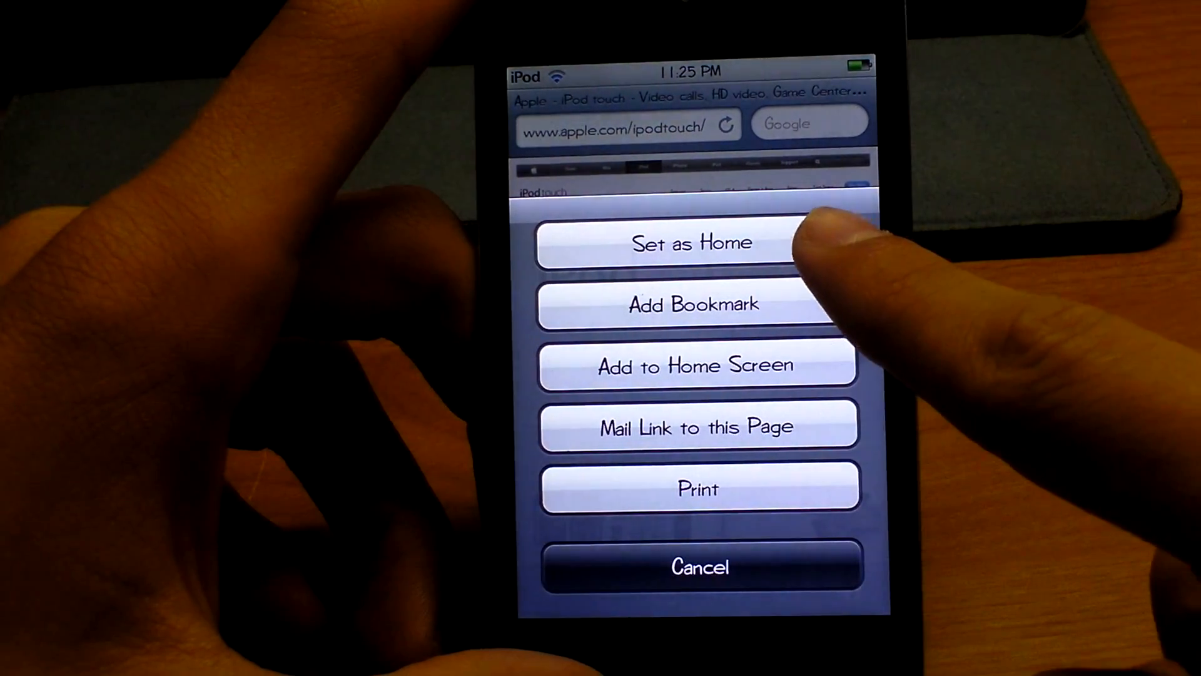
{"action": "left_click", "coordinate": [698, 566]}
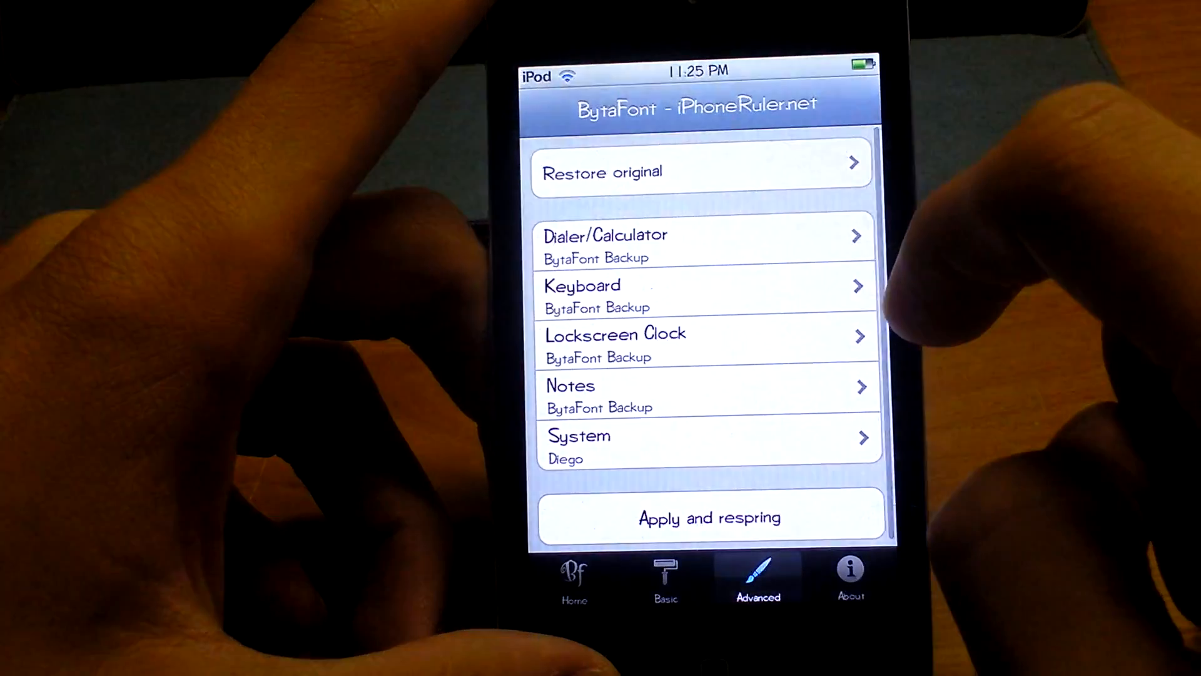
Choose Diego as the System font from BytaFont's available fonts.
{"action": "left_click", "coordinate": [690, 436]}
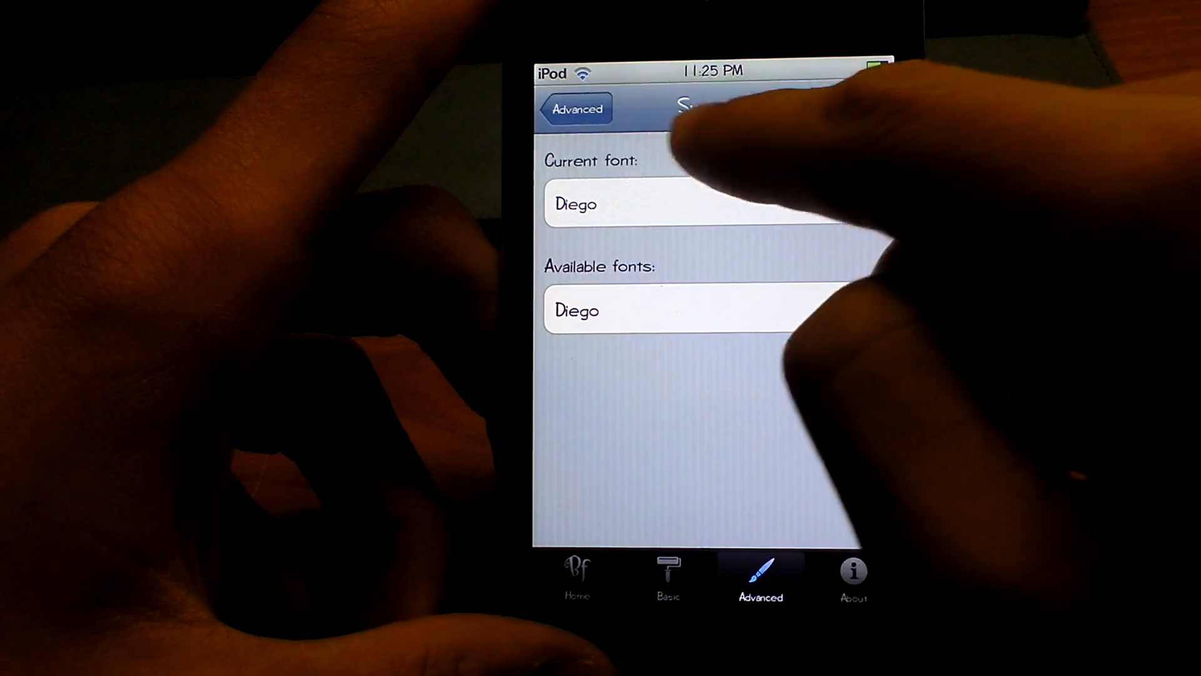
{"action": "left_click", "coordinate": [574, 108]}
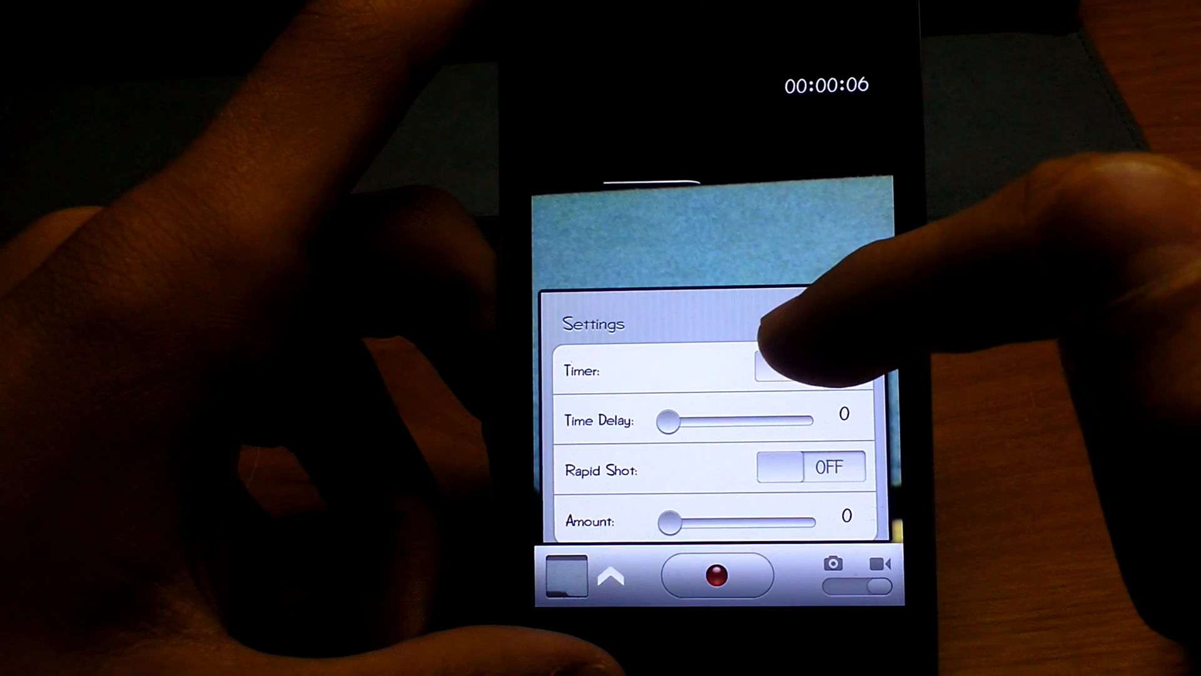
Turn on the capture Timer in the PictureMe settings panel.
{"action": "left_click", "coordinate": [804, 371]}
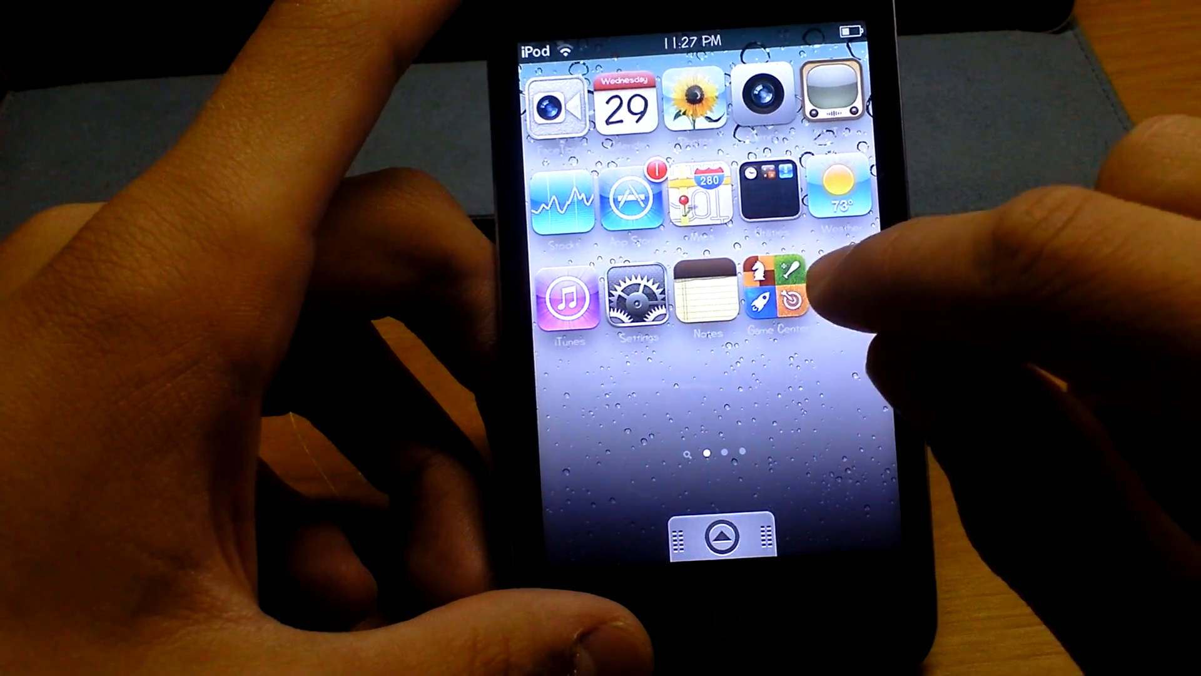
Add the ₦ symbol to the Video ideas note using the Vmoji keyboard's number-key symbols.
{"action": "left_click", "coordinate": [696, 299]}
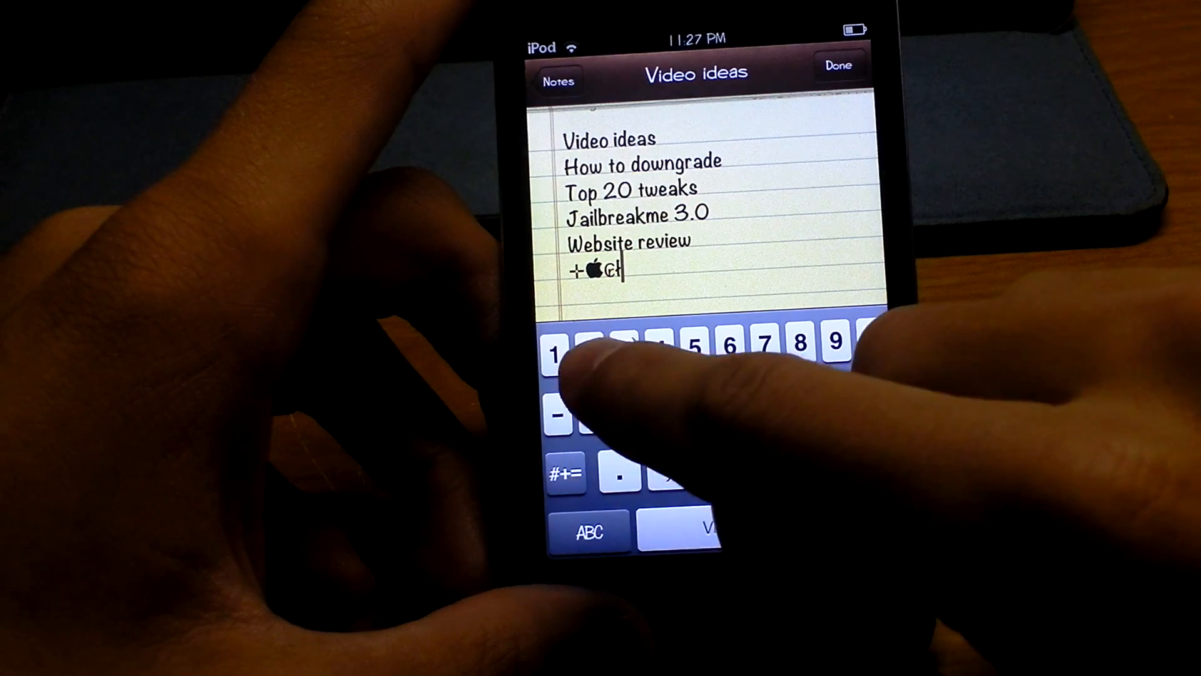
{"action": "left_click", "coordinate": [602, 342]}
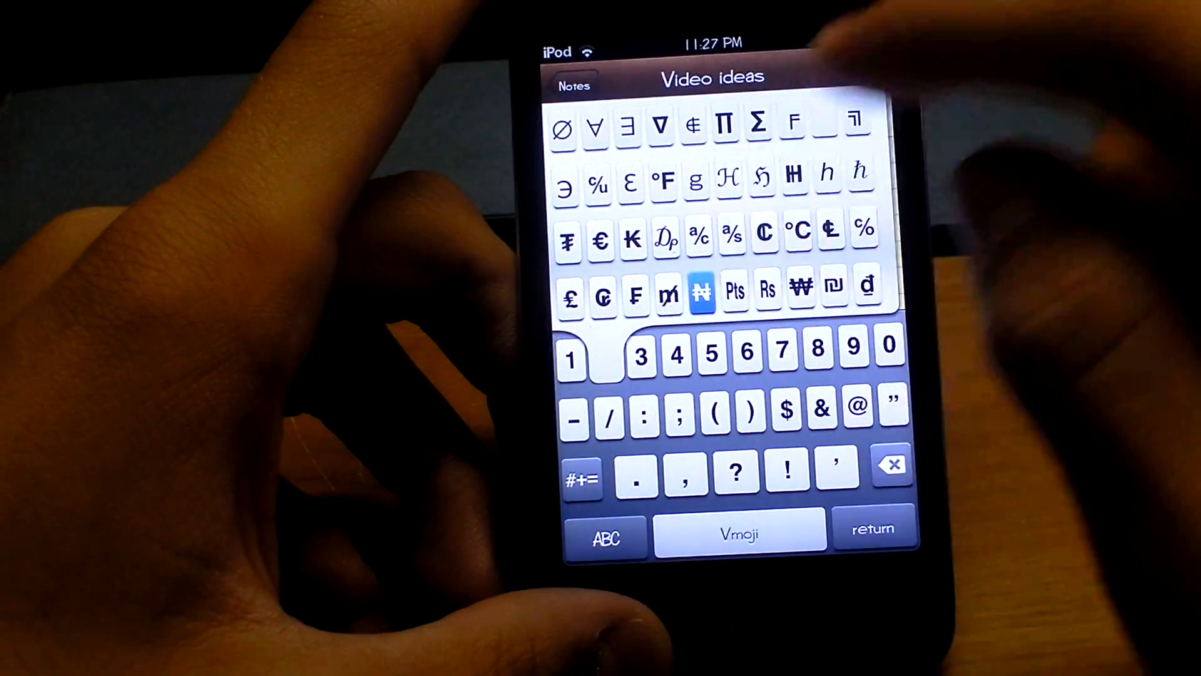
{"action": "left_click", "coordinate": [701, 294]}
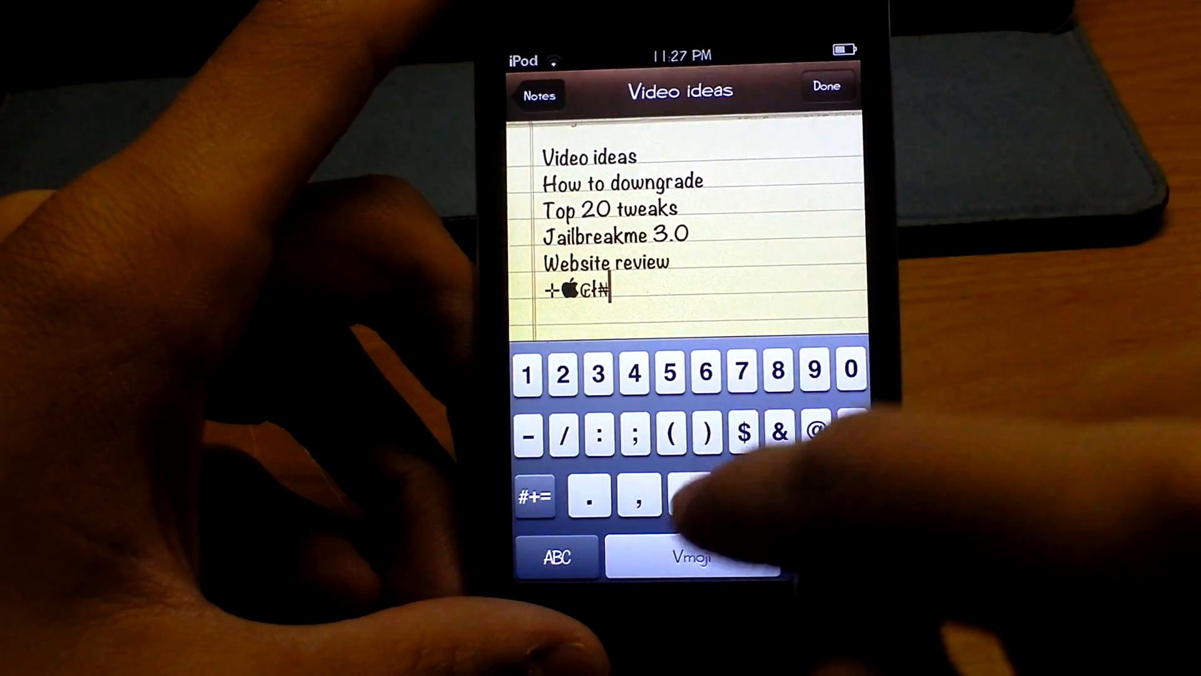
{"action": "left_click", "coordinate": [827, 86]}
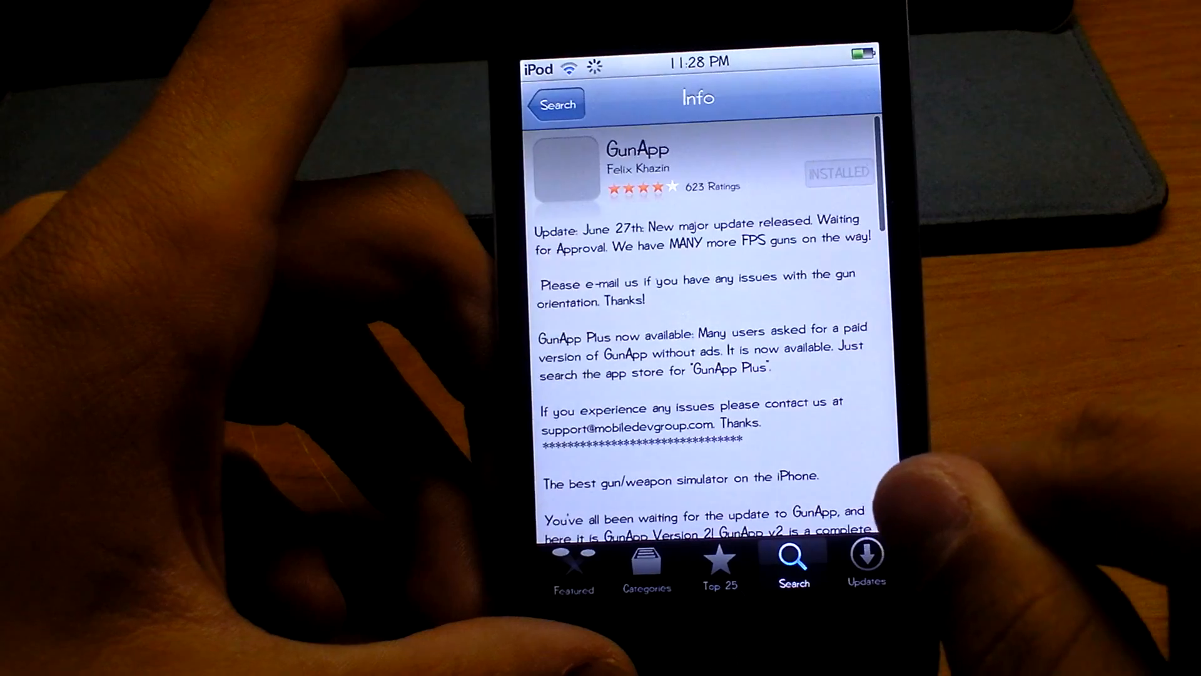
View GunApp's Info page marked installed, then return to the search results.
{"action": "left_click", "coordinate": [865, 559]}
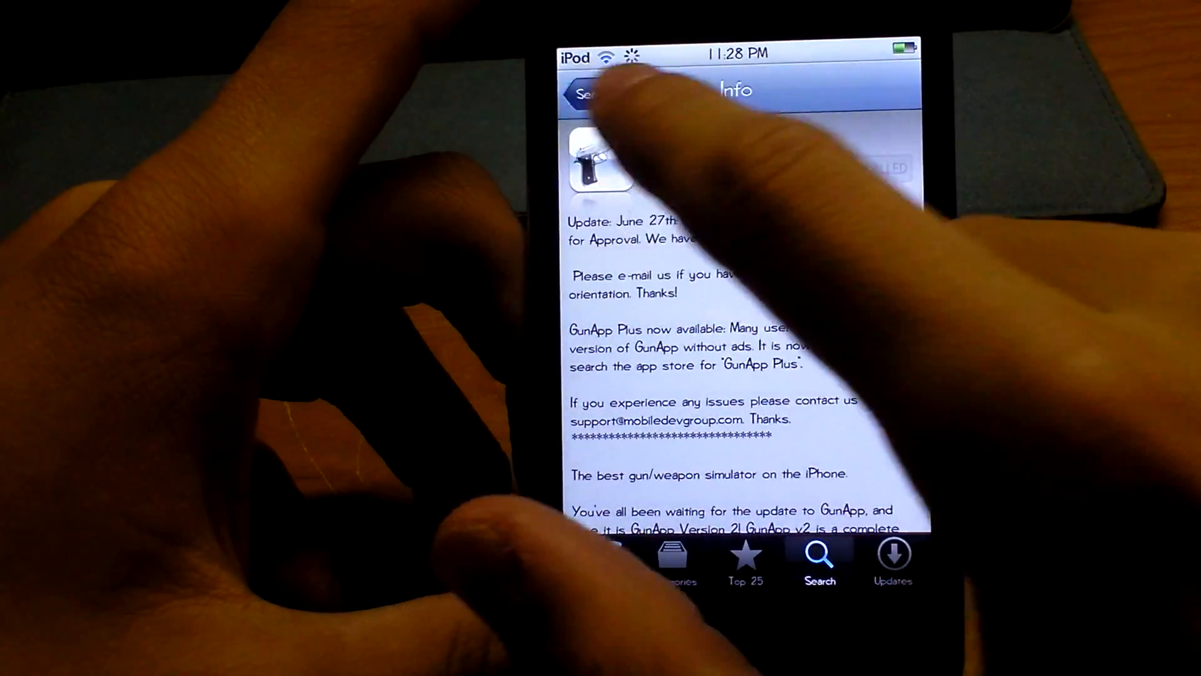
{"action": "left_click", "coordinate": [585, 91]}
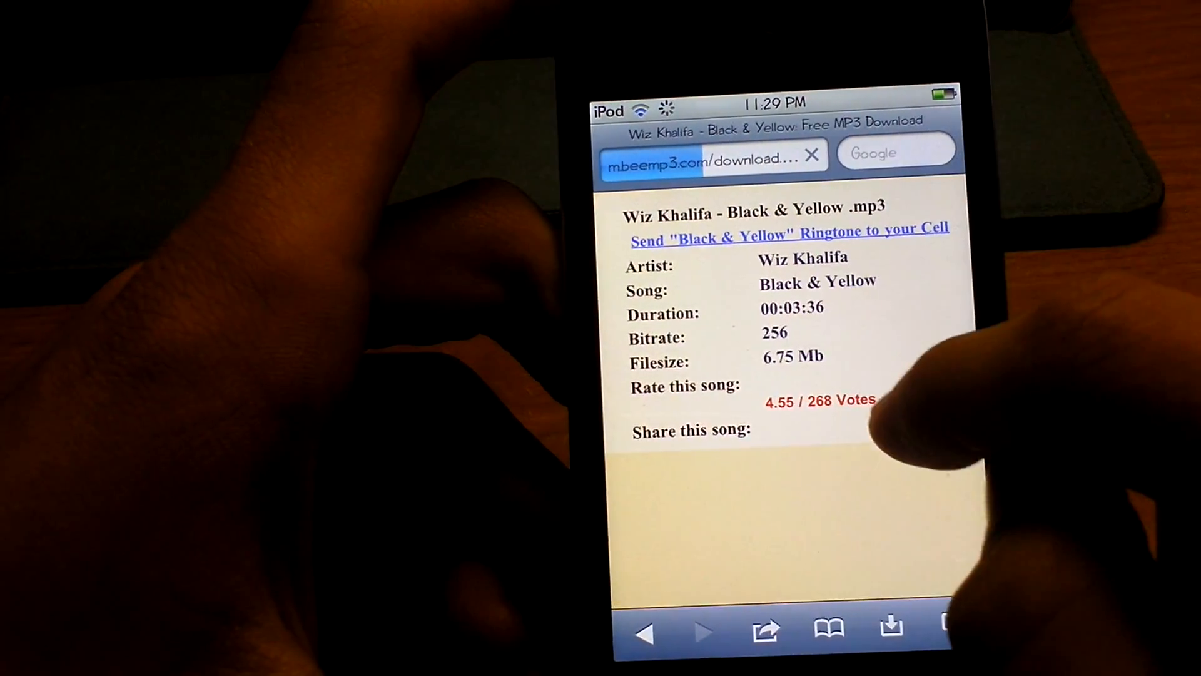
Scroll through the Black & Yellow .mp3 download page.
{"action": "scroll", "scroll_direction": "down", "scroll_amount": 3}
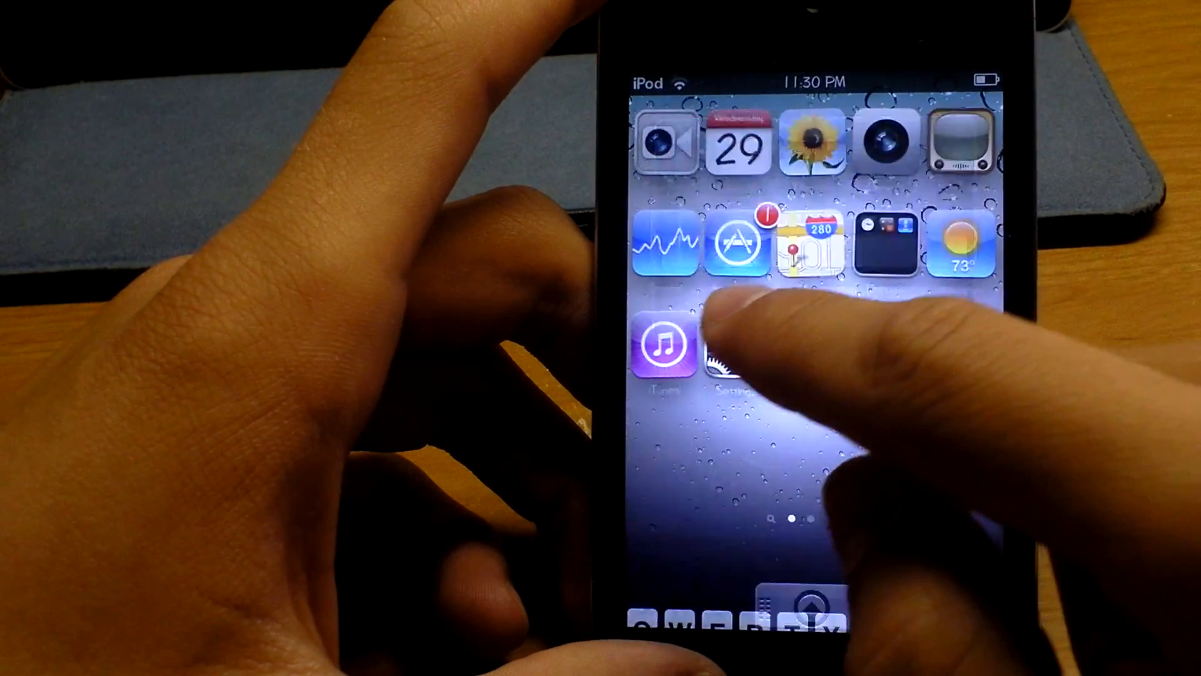
Launch Settings from the home screen to show Animatr's icon animation.
{"action": "left_click", "coordinate": [734, 360]}
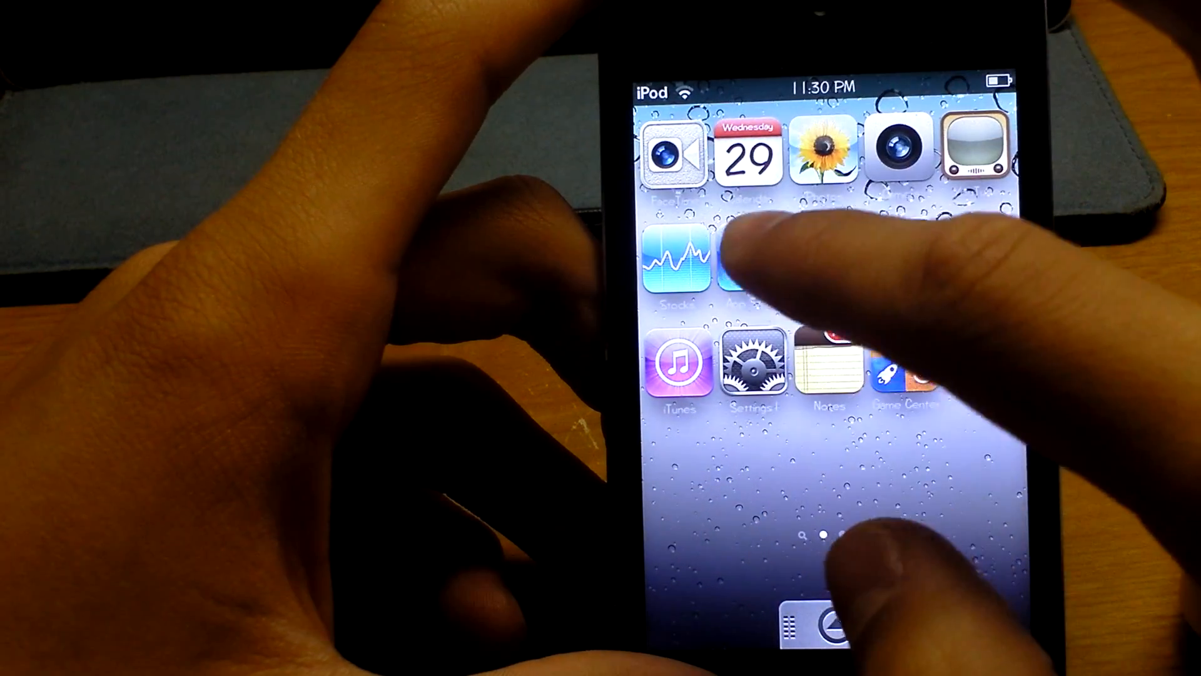
View Iconoclasm's preferences in Settings, then switch to the Lockdown Pro page.
{"action": "left_click", "coordinate": [752, 361]}
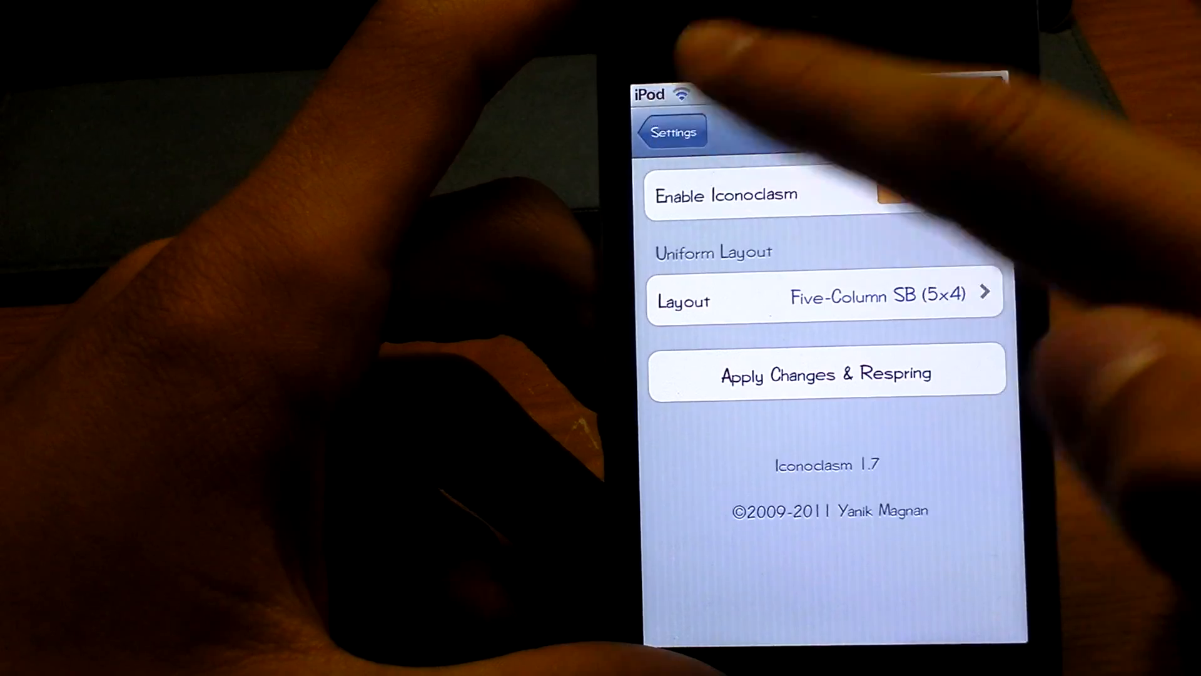
{"action": "left_click", "coordinate": [668, 132]}
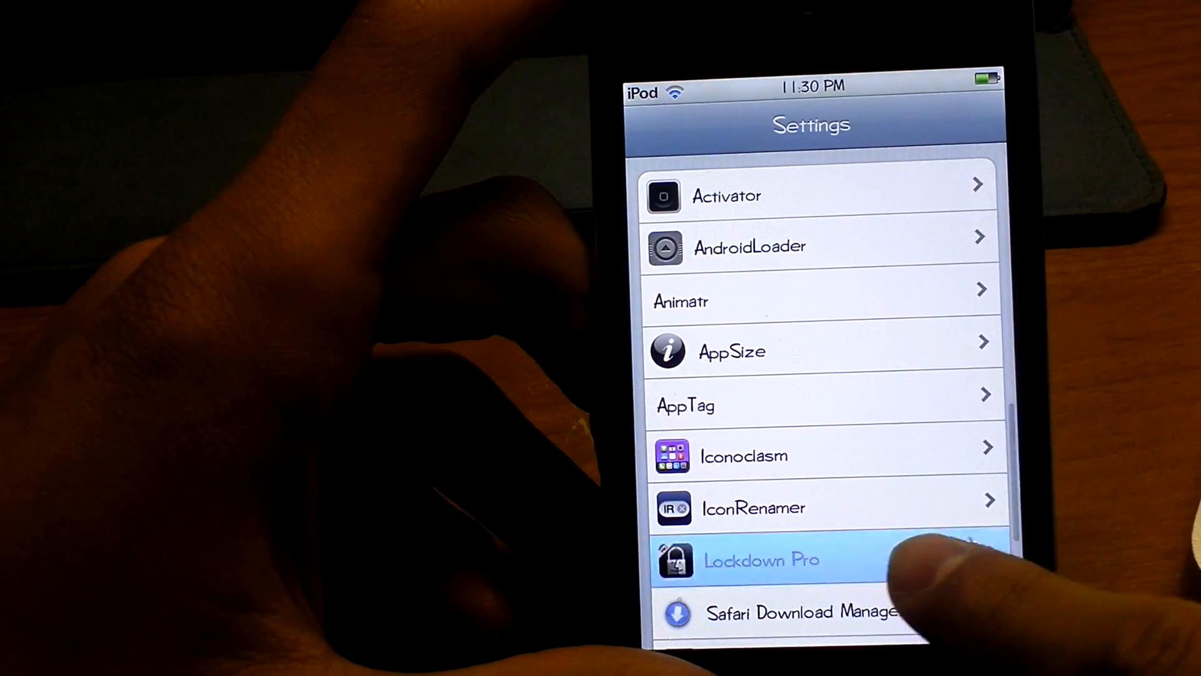
{"action": "left_click", "coordinate": [760, 559]}
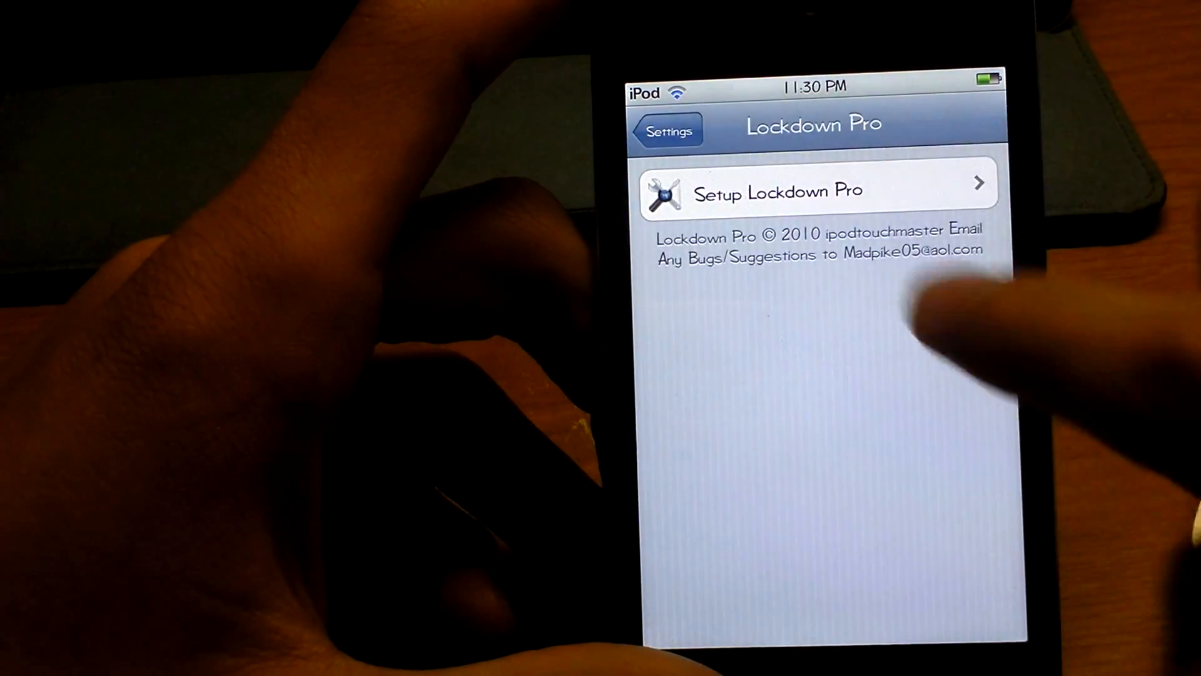
{"action": "left_click", "coordinate": [667, 130]}
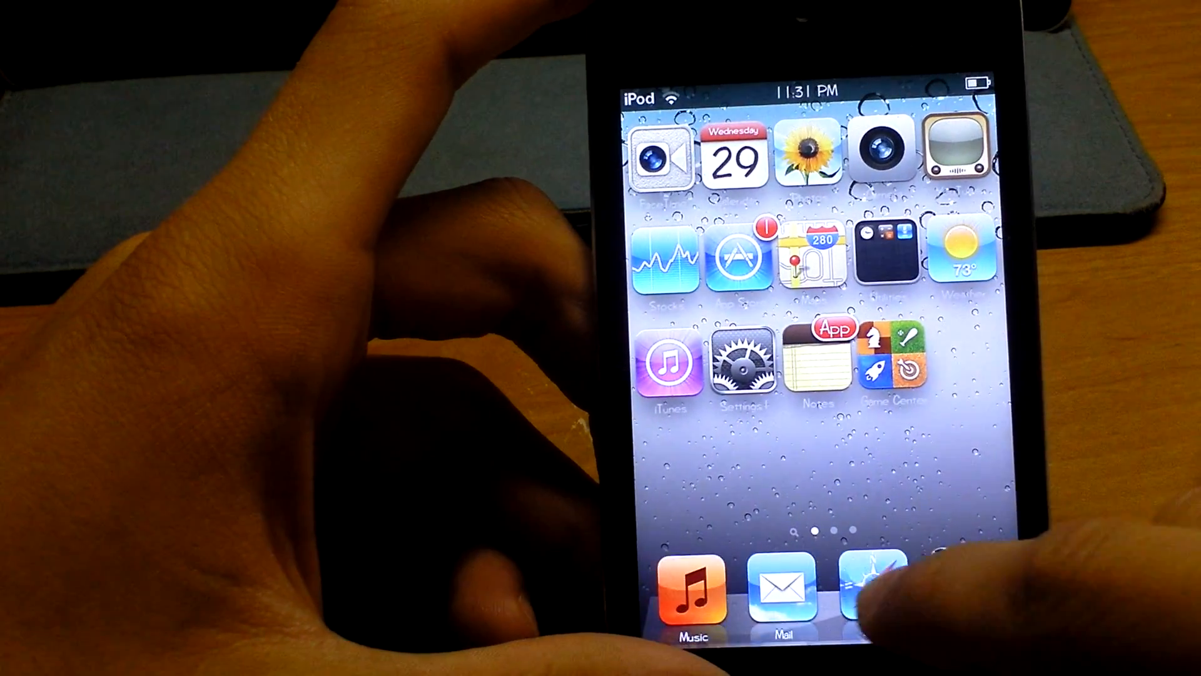
{"action": "left_click", "coordinate": [869, 585]}
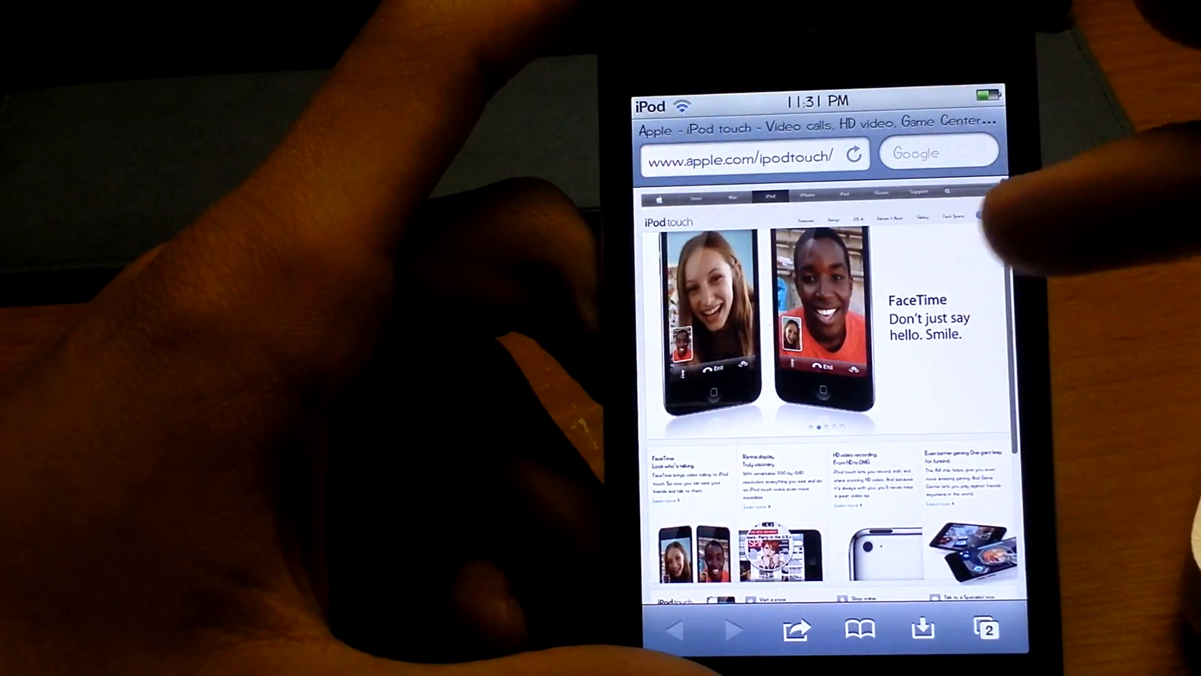
Run the FindInPage bookmarklet for 'Ap', finding 10 matches on the iPod touch page.
{"action": "left_click", "coordinate": [860, 630]}
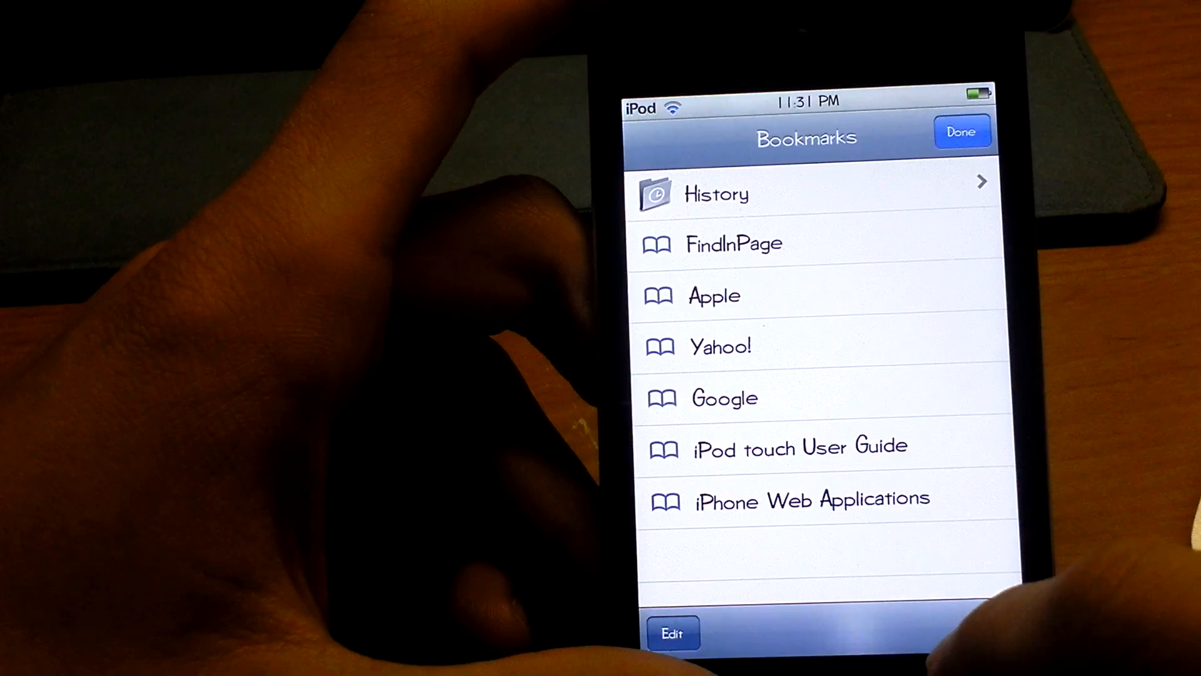
{"action": "left_click", "coordinate": [733, 244]}
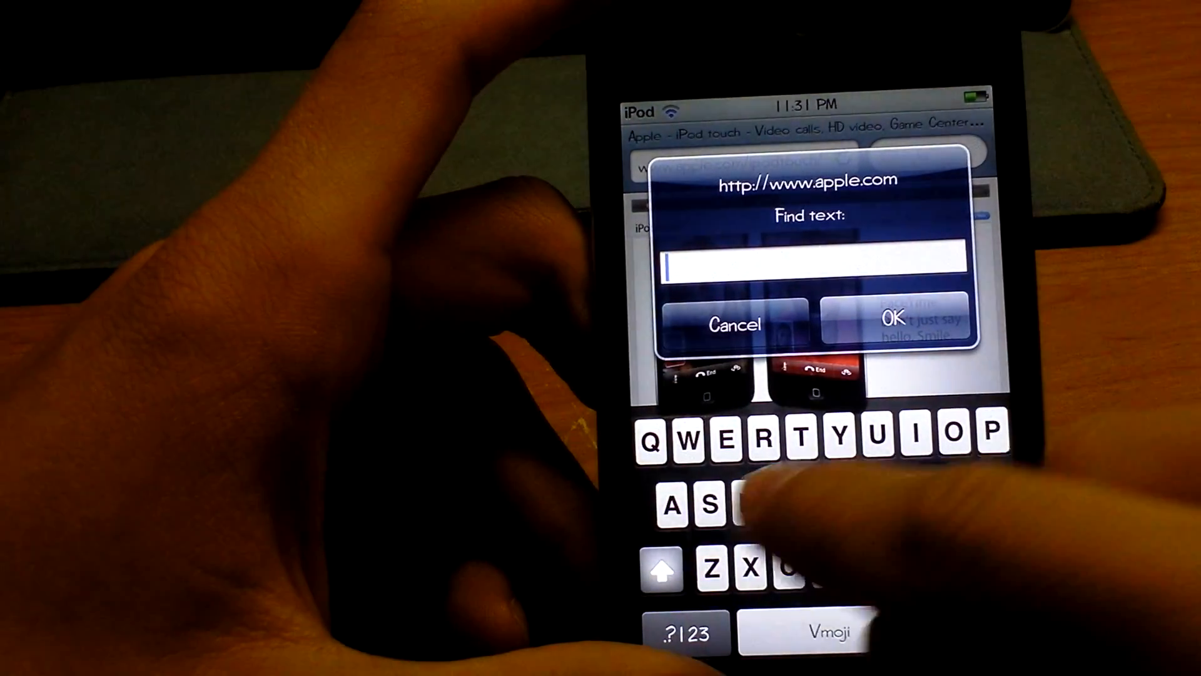
{"action": "type", "text": "Ap"}
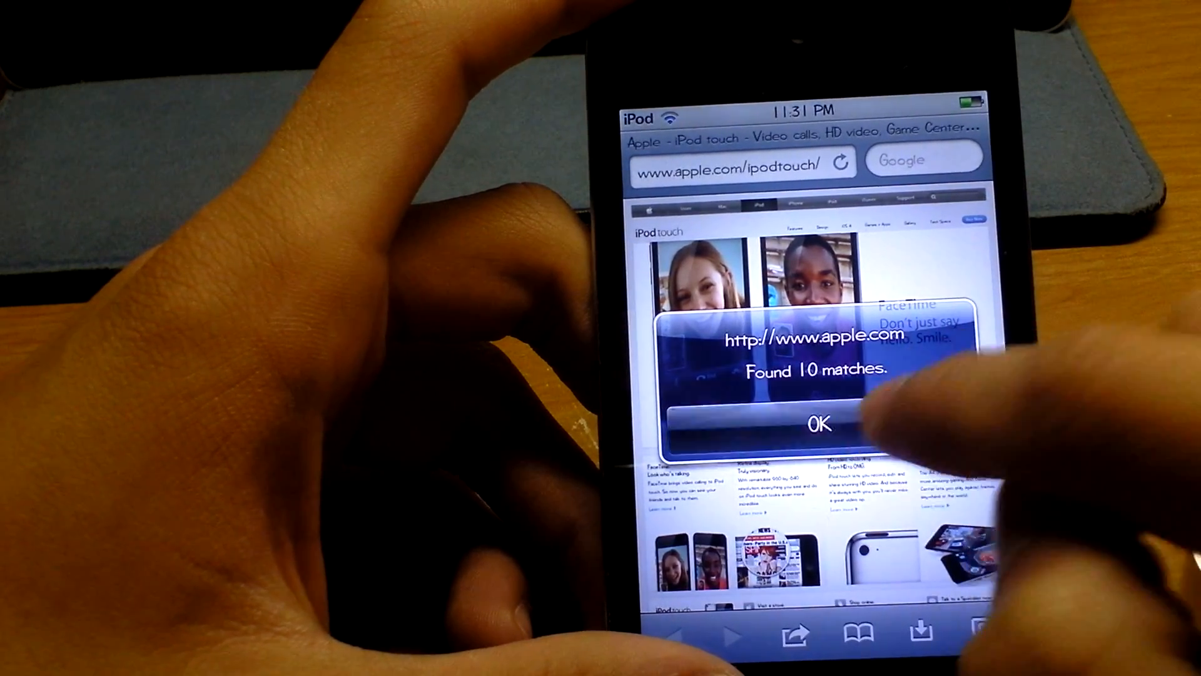
{"action": "left_click", "coordinate": [818, 424]}
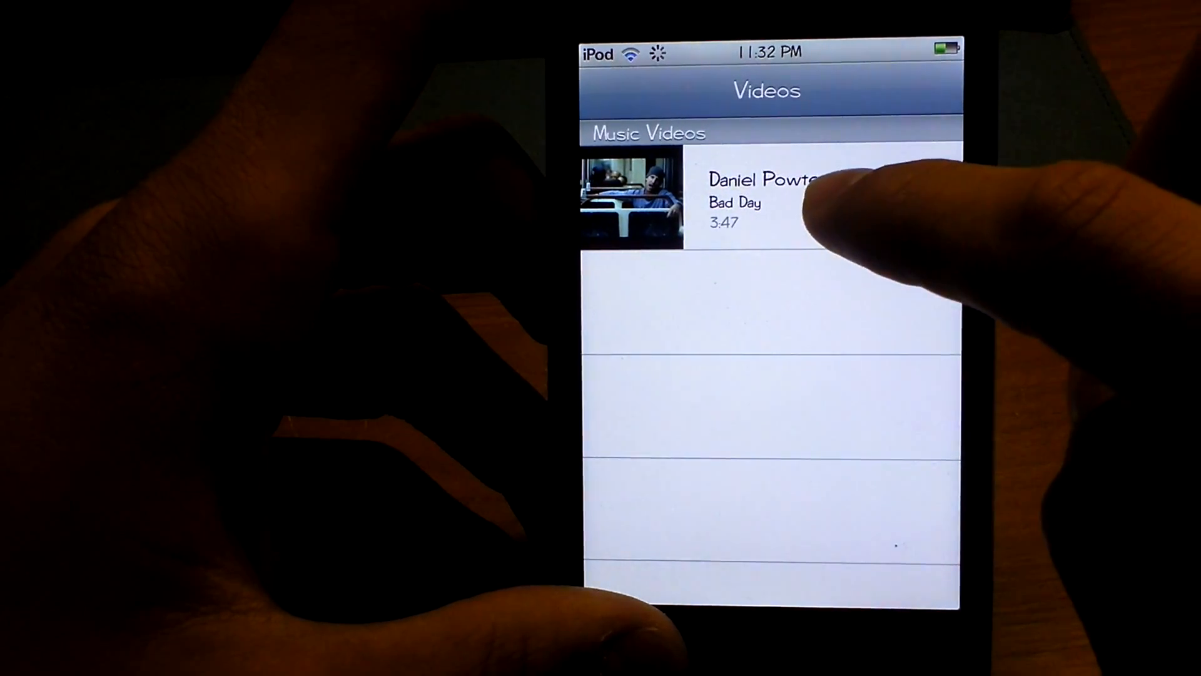
Play the Bad Day music video full screen and show its playback controls.
{"action": "left_click", "coordinate": [758, 199]}
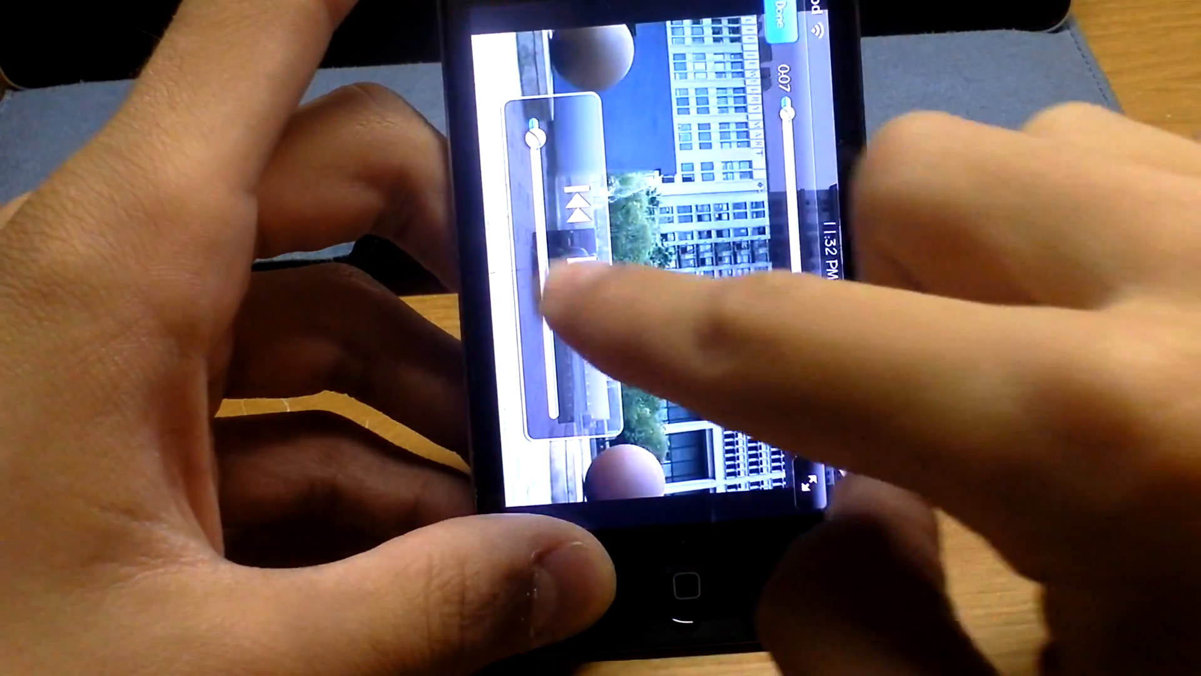
{"action": "left_click", "coordinate": [773, 30]}
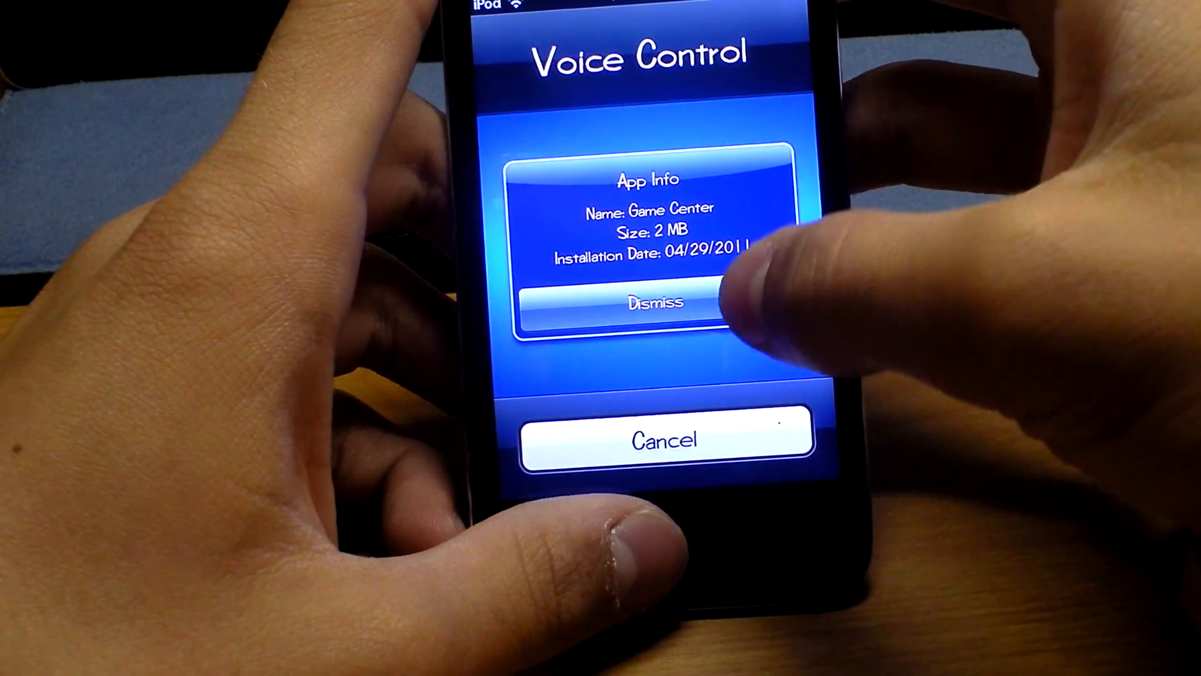
Dismiss the Game Center App Info box showing its 2 MB size.
{"action": "left_click", "coordinate": [657, 302]}
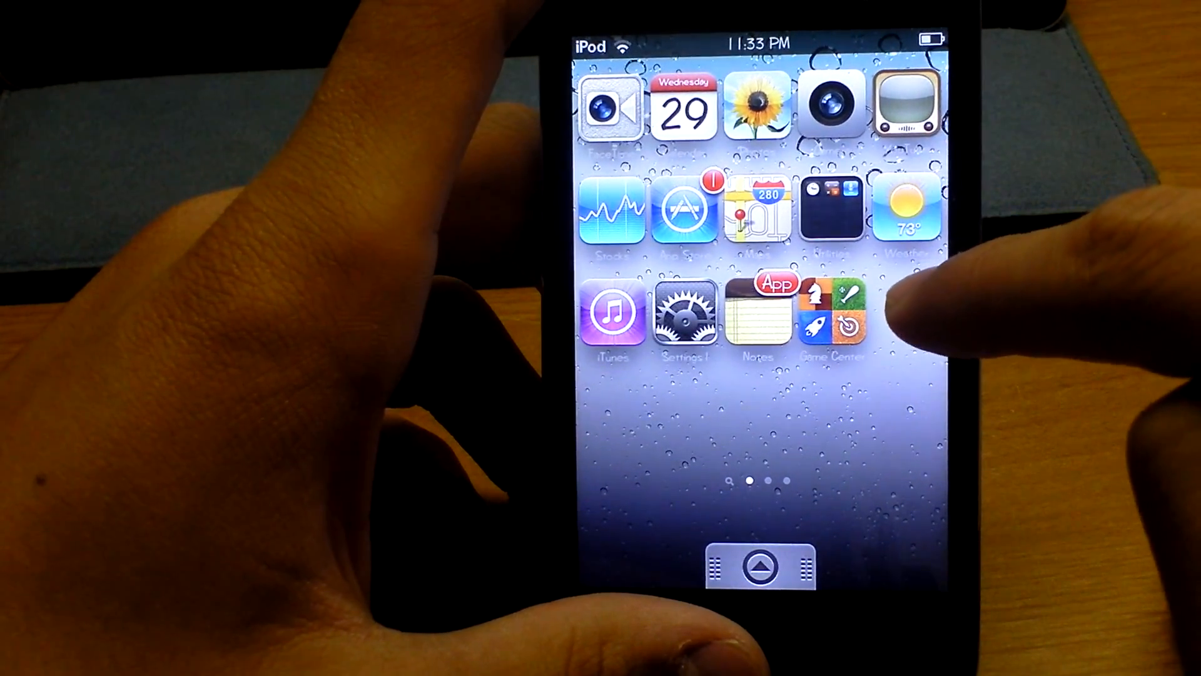
Set Iconoclasm's home-screen layout to Five-Column SB (5x4) and return to the preferences list.
{"action": "left_click", "coordinate": [686, 314]}
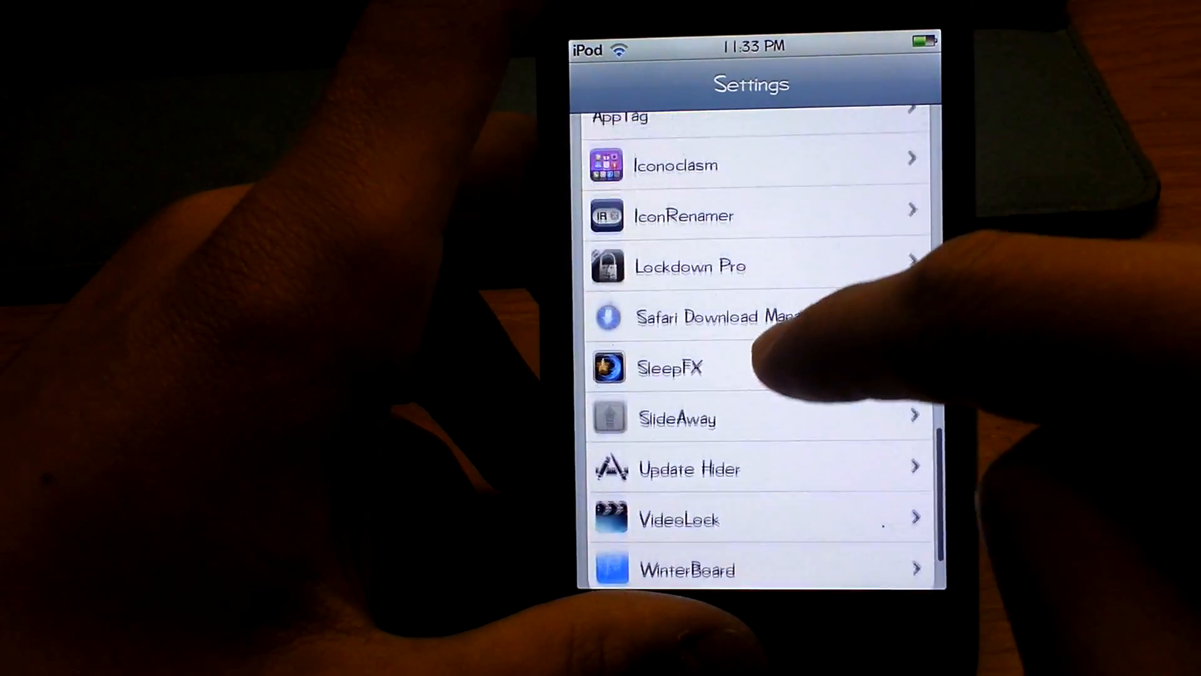
{"action": "scroll", "scroll_direction": "down", "scroll_amount": 3}
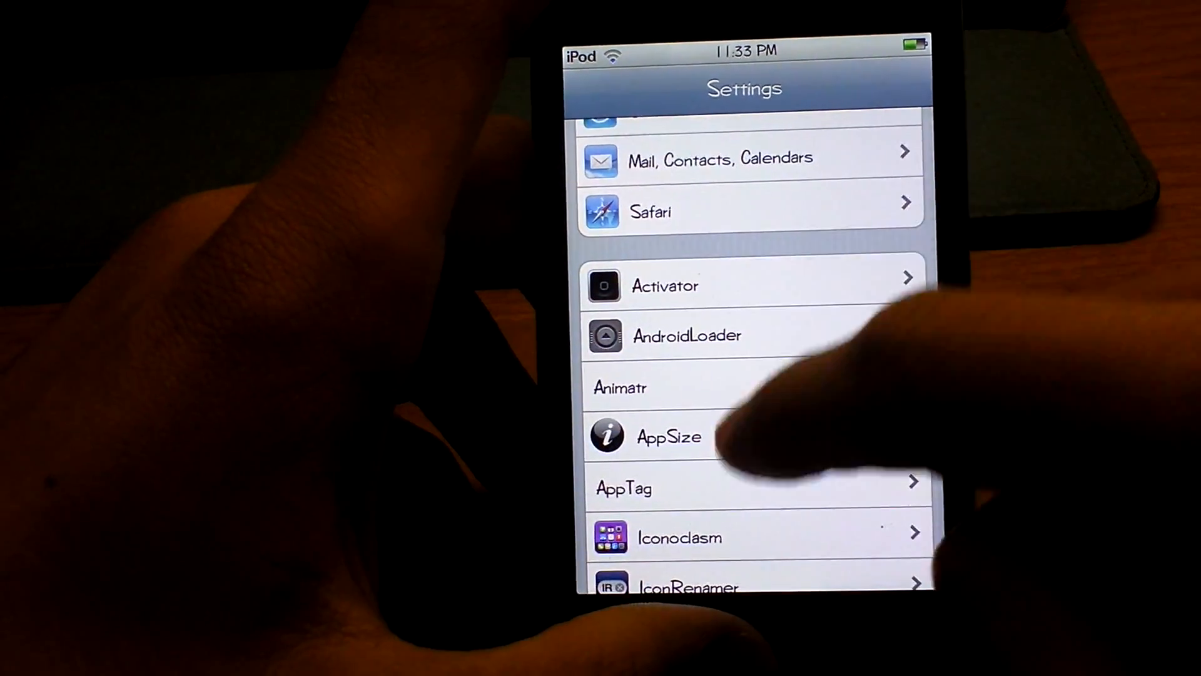
{"action": "left_click", "coordinate": [678, 537]}
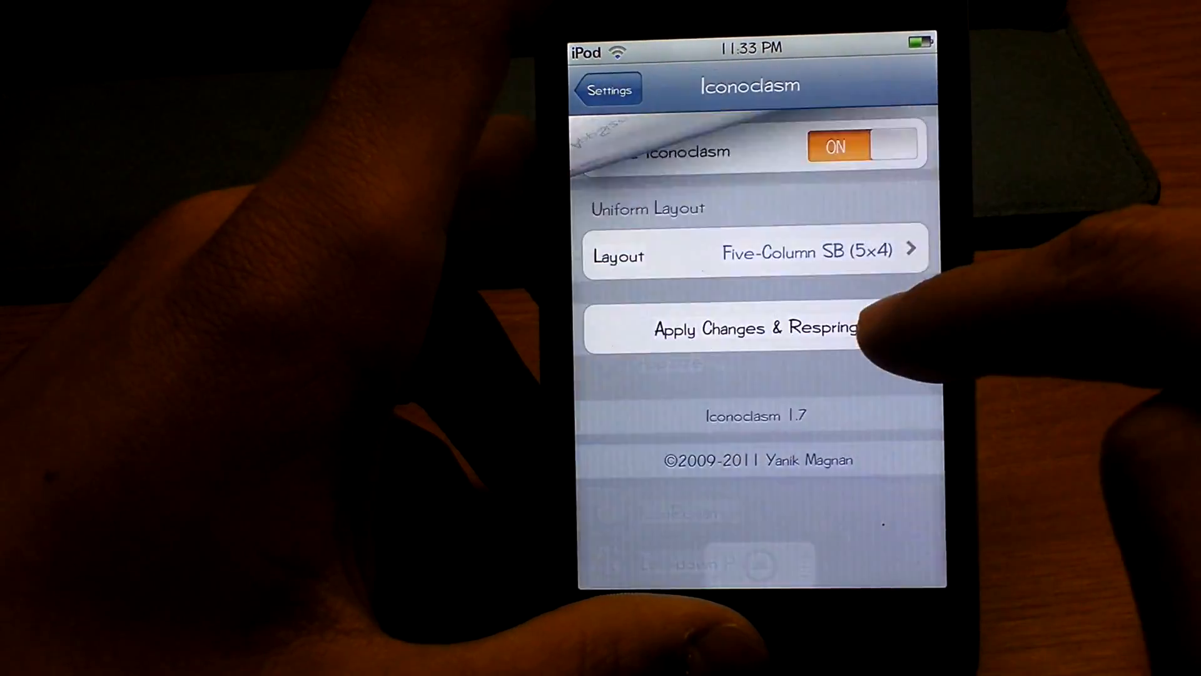
{"action": "left_click", "coordinate": [756, 253]}
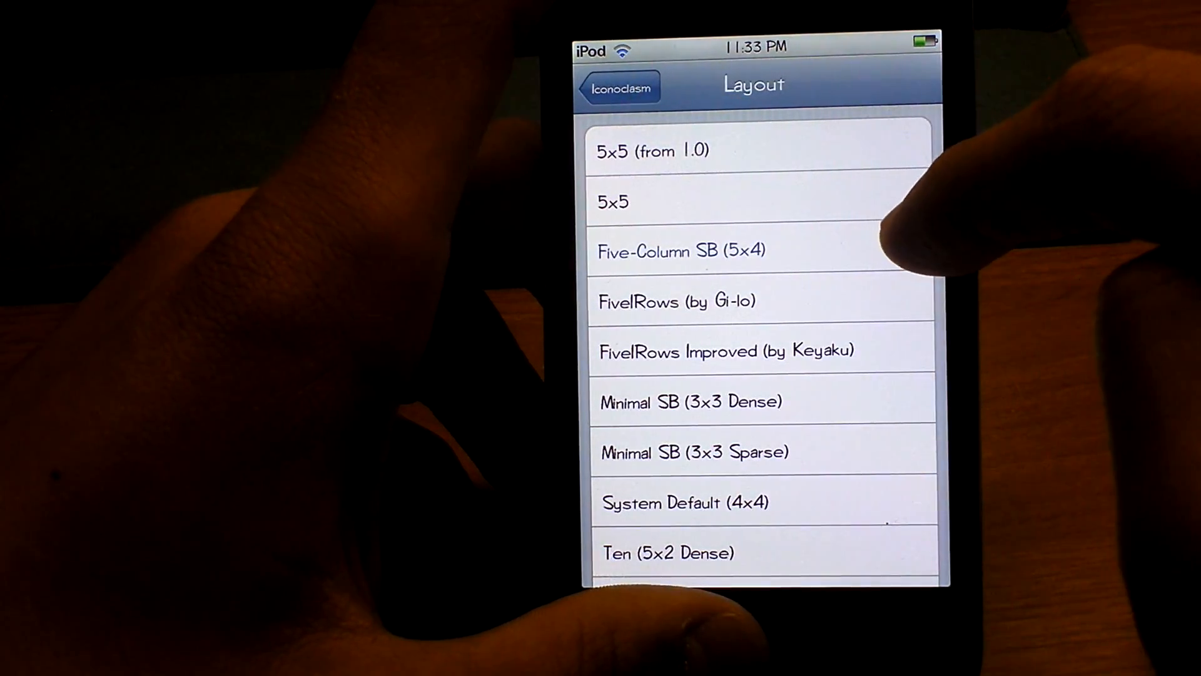
{"action": "left_click", "coordinate": [689, 250]}
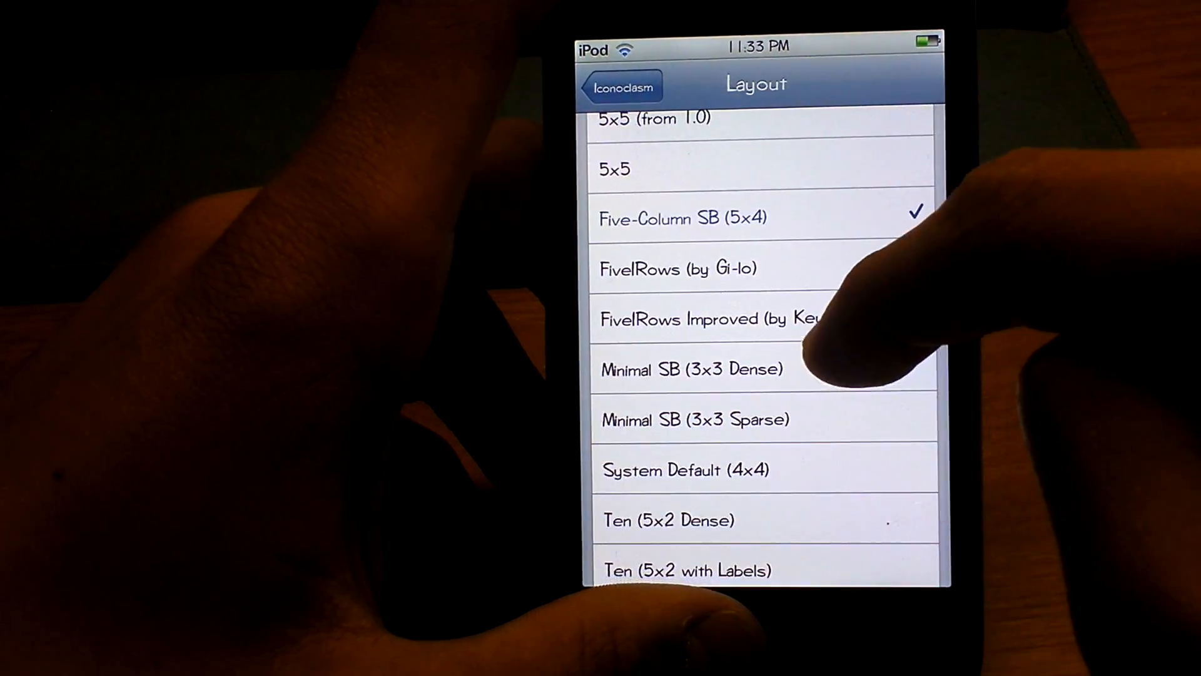
{"action": "left_click", "coordinate": [620, 84]}
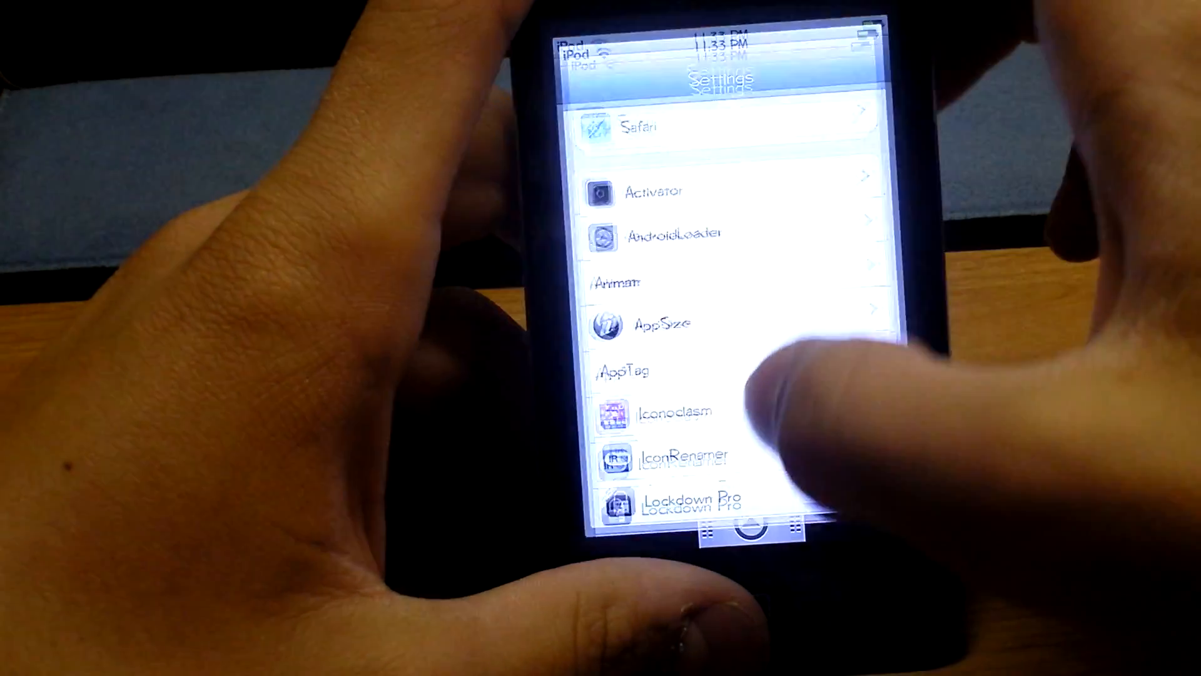
Choose the Fade Tiles screen-off effect in SleepFX's settings.
{"action": "scroll", "scroll_direction": "down", "scroll_amount": 3}
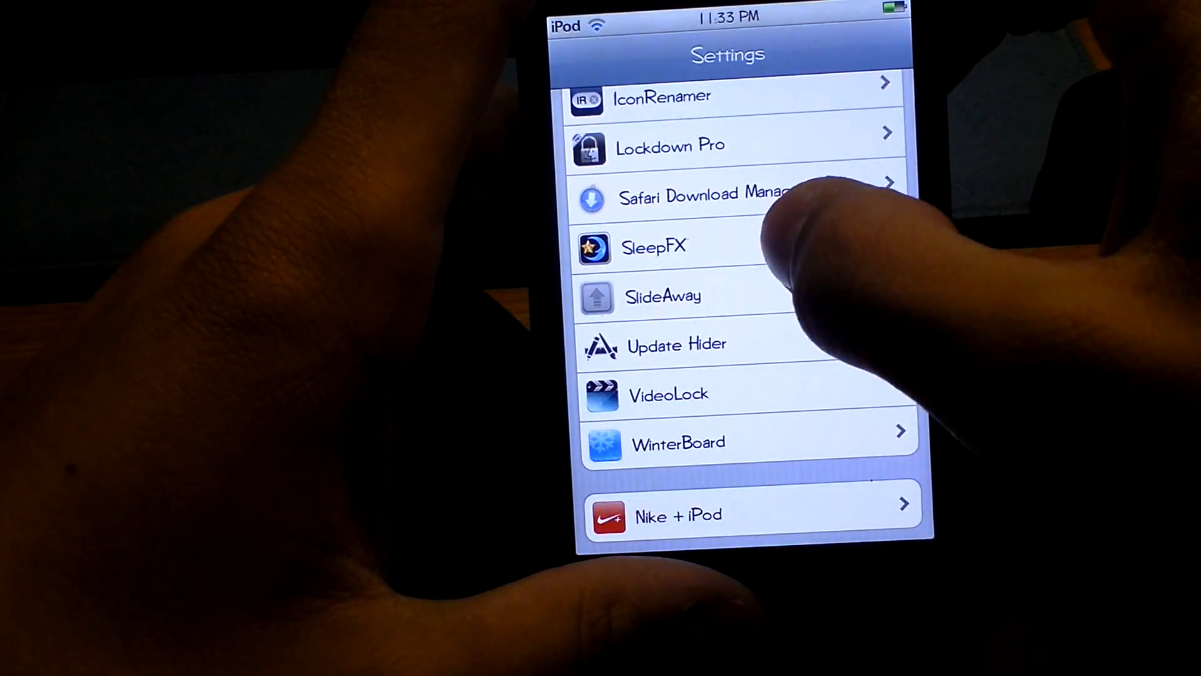
{"action": "left_click", "coordinate": [654, 247]}
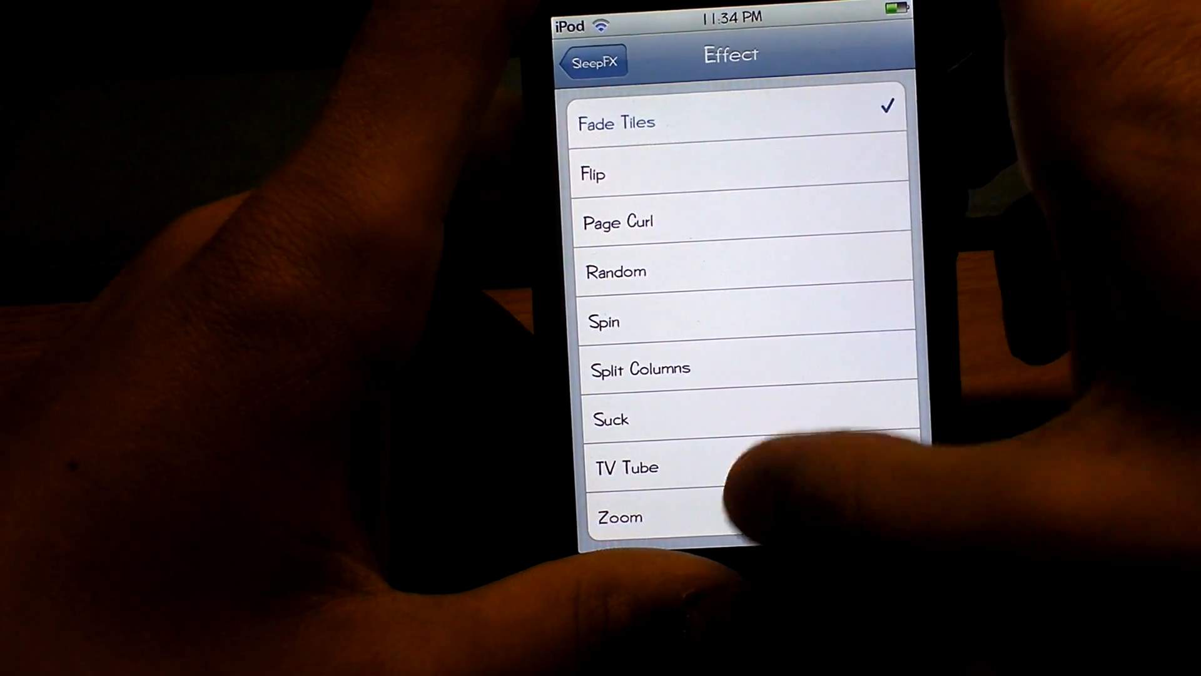
{"action": "left_click", "coordinate": [620, 516]}
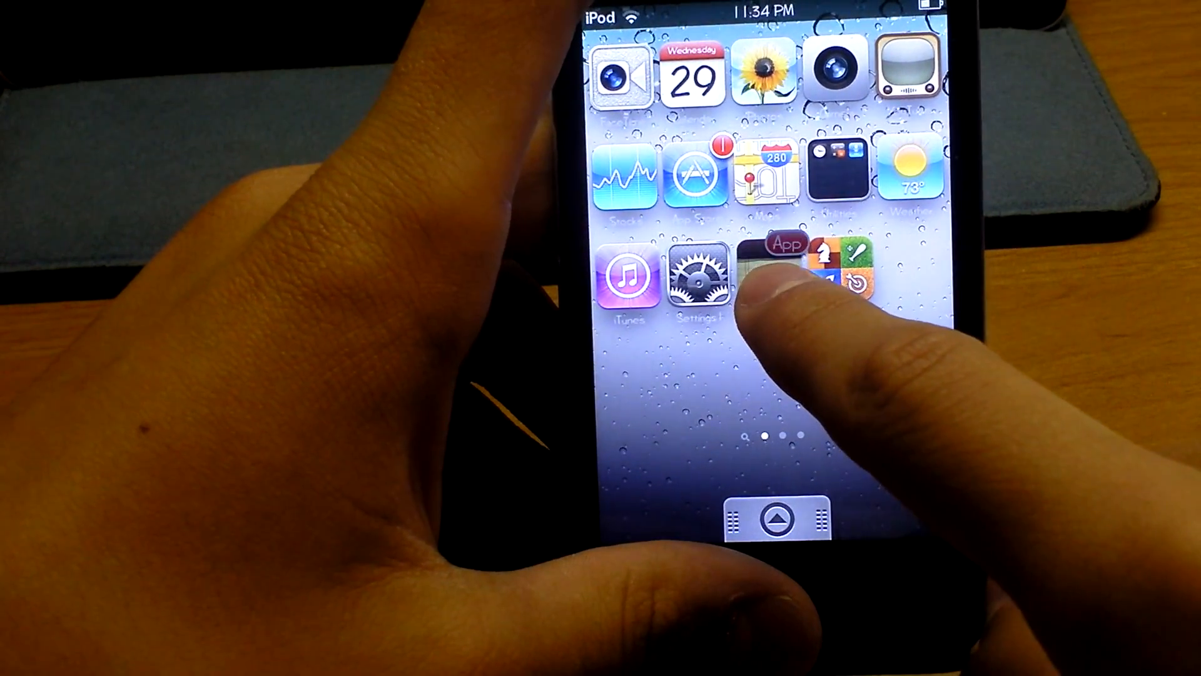
Drag the Notes icon on the home screen to a new spot beside Game Center.
{"action": "left_click_drag", "start_coordinate": [781, 268], "coordinate": [777, 360]}
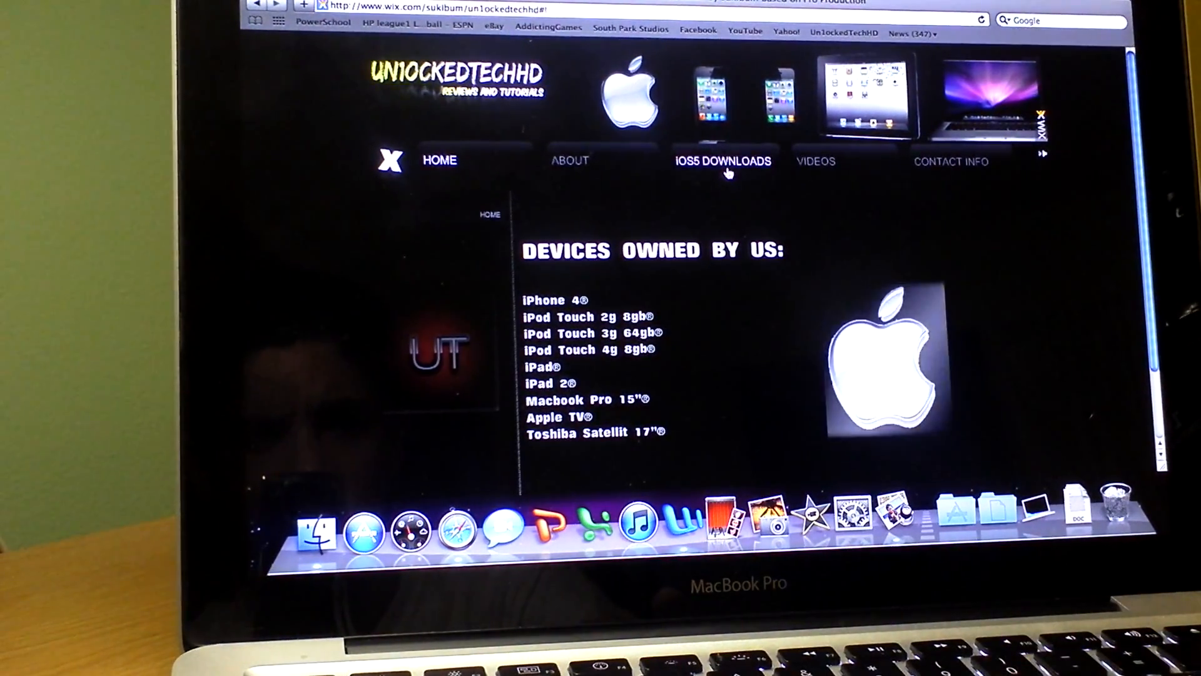
Show the iOS5 Downloads page listing iOS 5 Beta 2 files per device.
{"action": "left_click", "coordinate": [720, 161]}
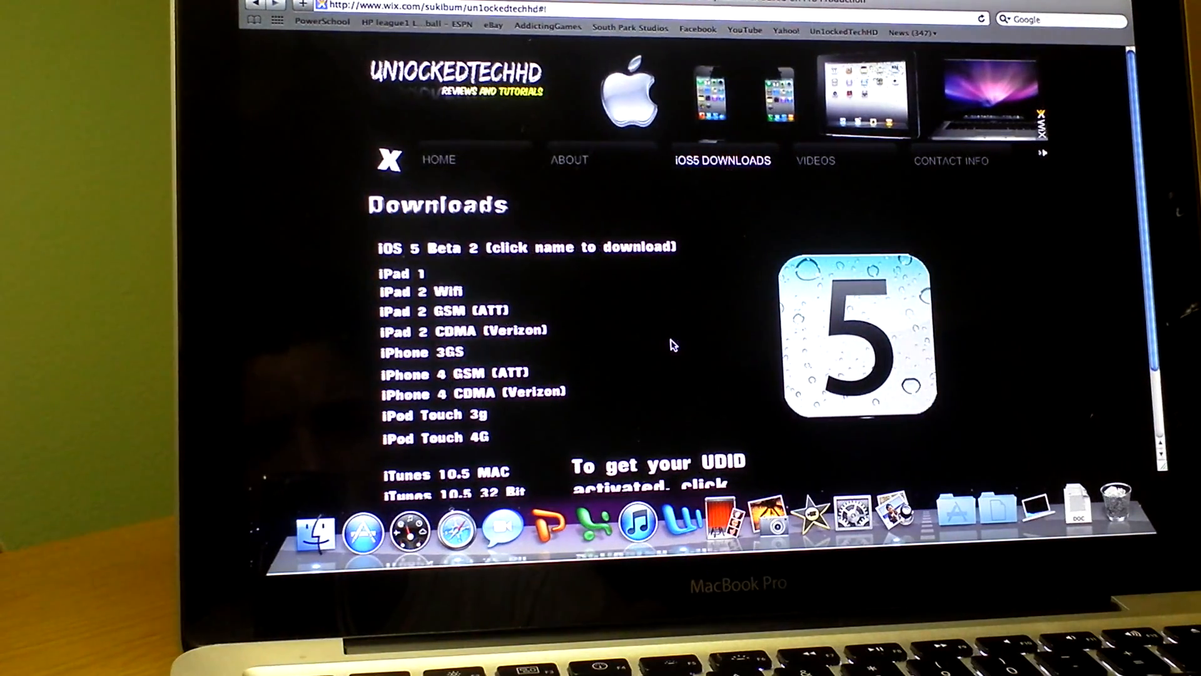